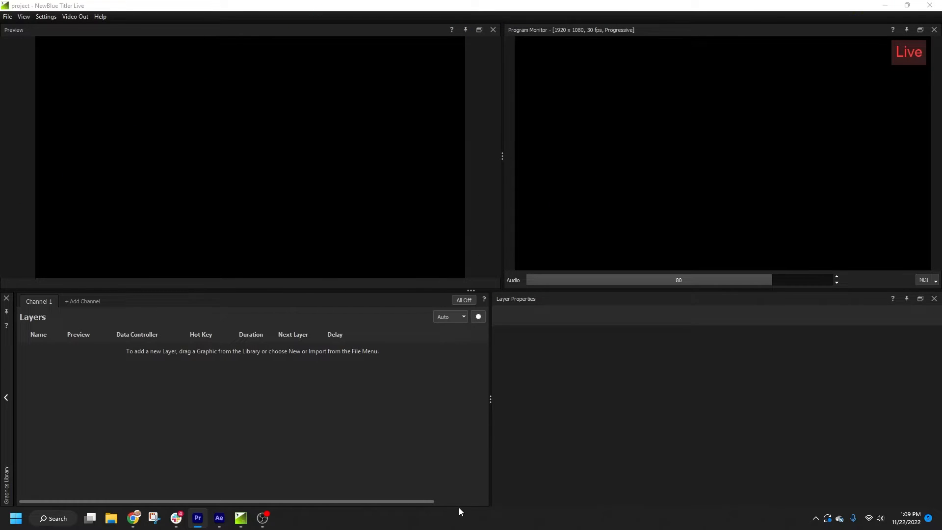
mouse_move(429, 518)
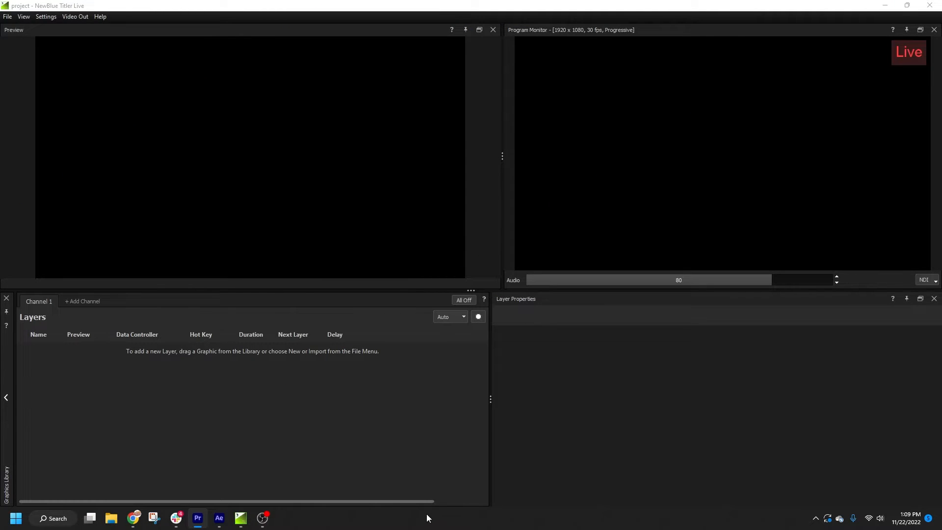
mouse_move(300, 373)
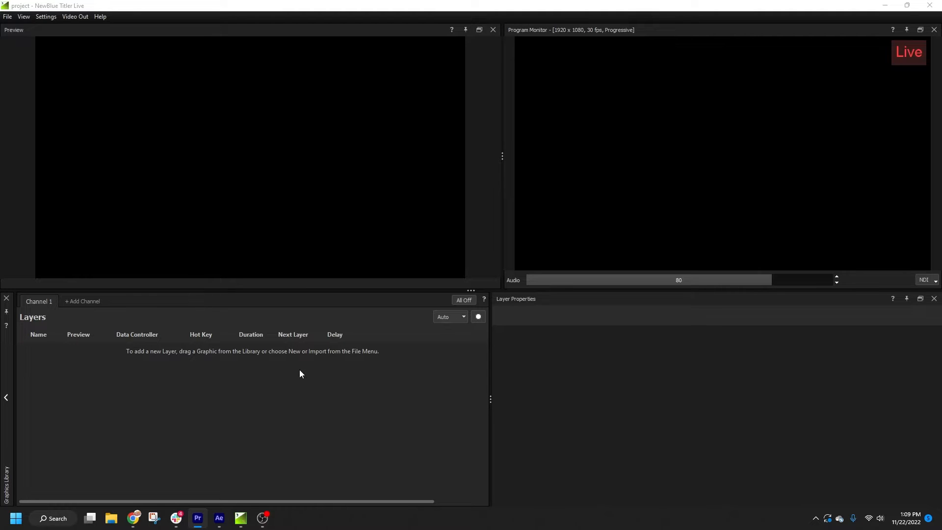
Step: Import LowerThird_A.mov as a media layer in Titler Live's Layers list
right_click(301, 374)
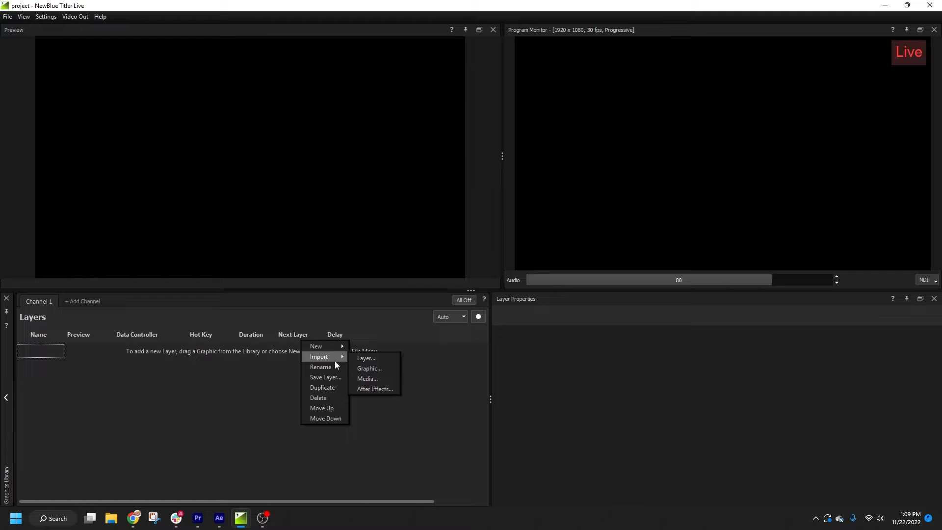
left_click(366, 378)
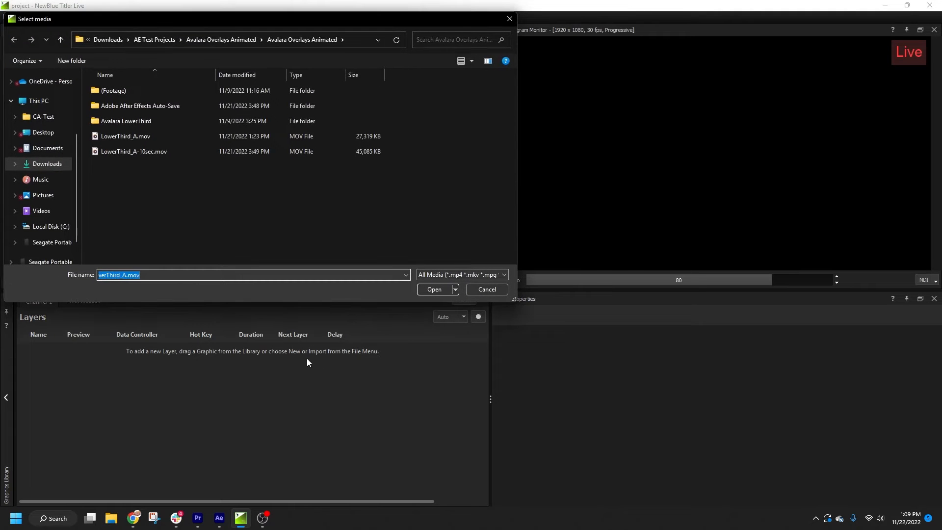
left_click(125, 136)
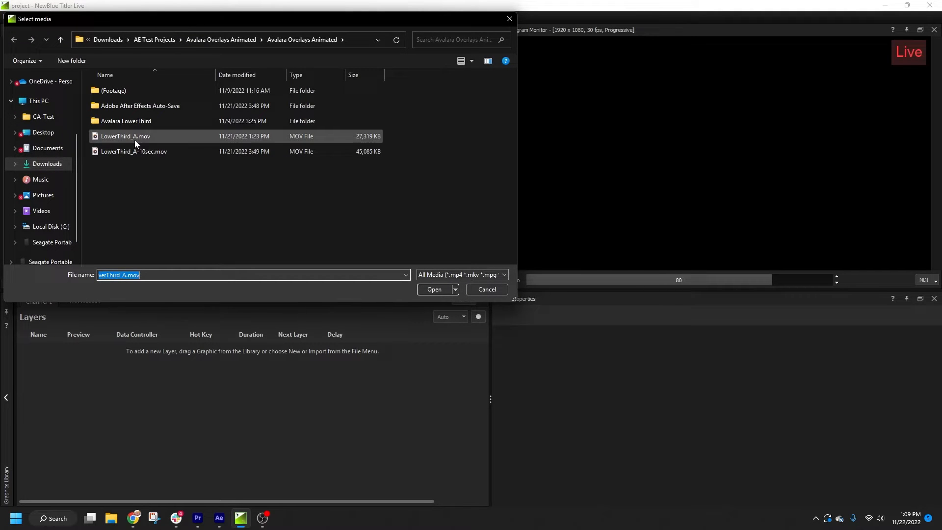
left_click(434, 289)
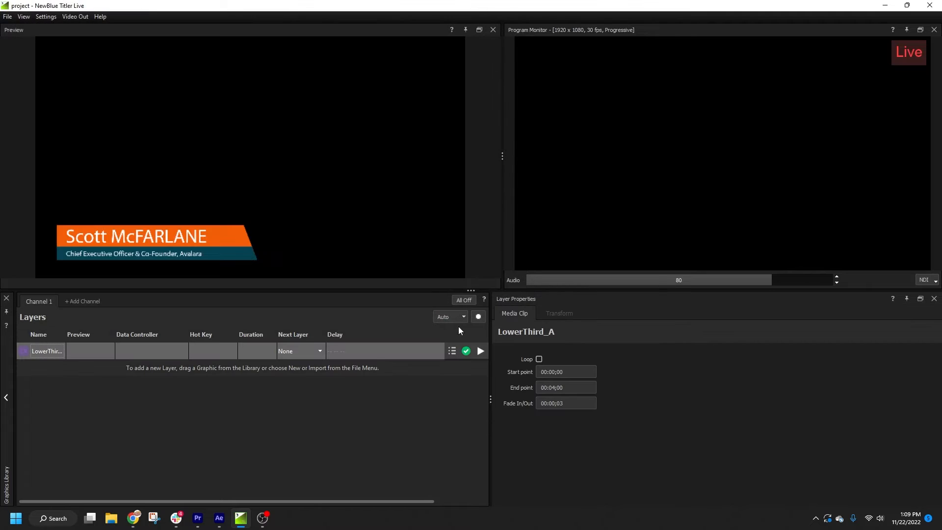
Step: Play the LowerThird_A lower third to program output, then take it off air
left_click(480, 351)
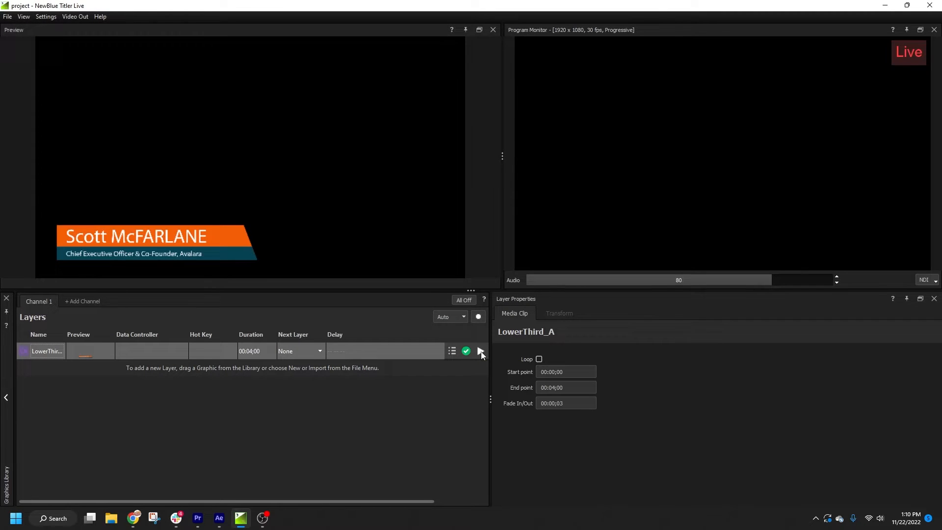
left_click(480, 351)
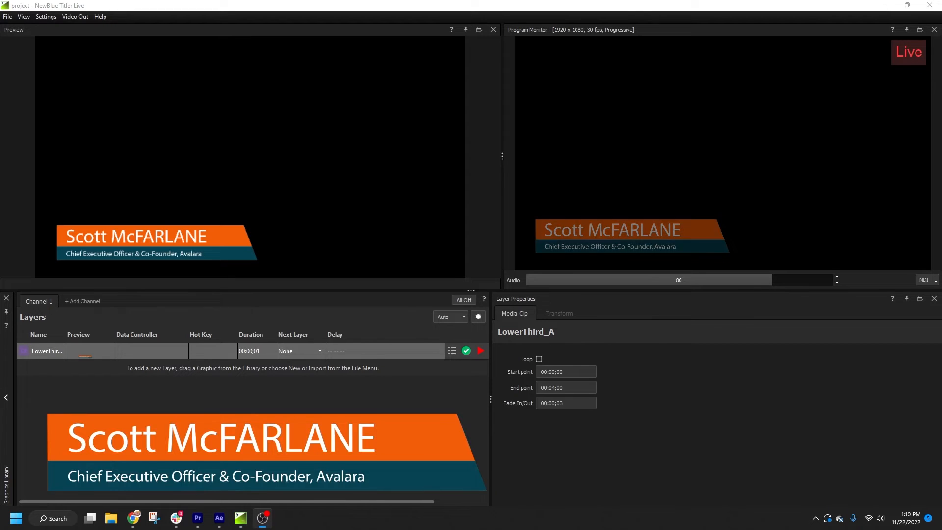
left_click(479, 351)
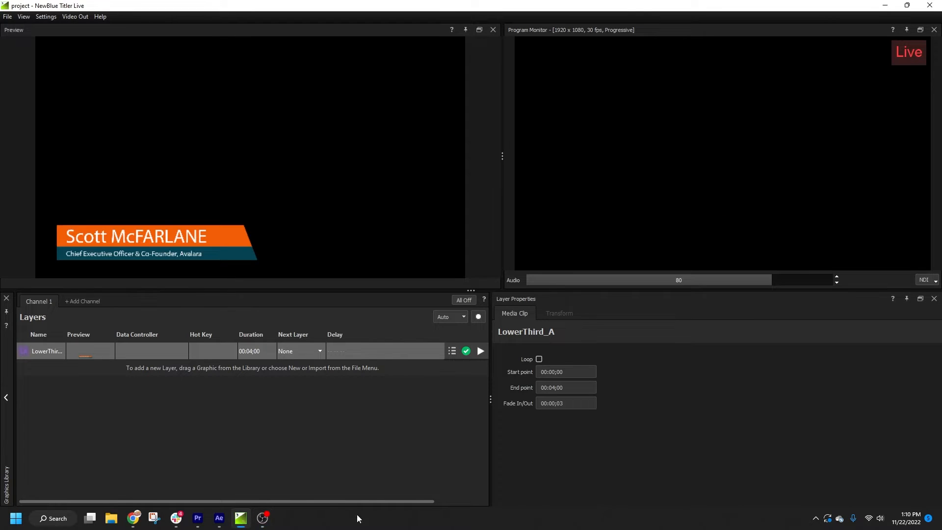
mouse_move(231, 516)
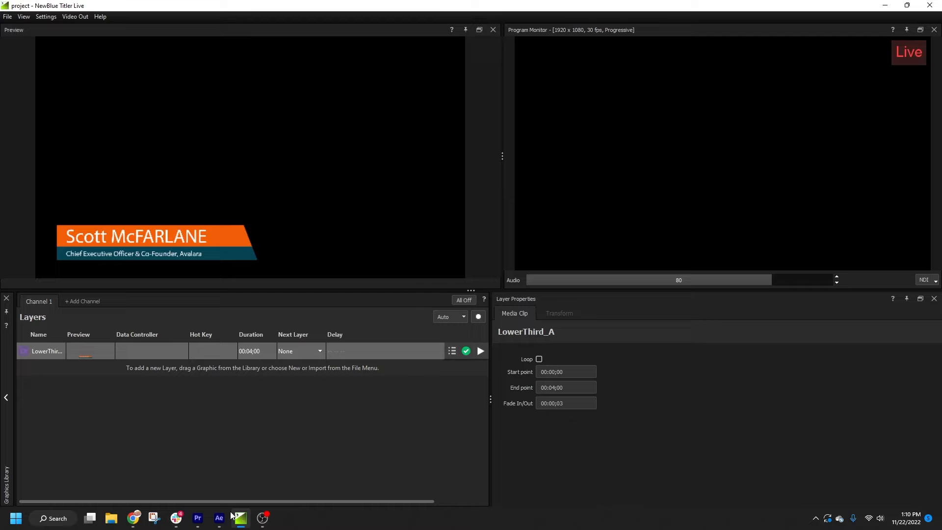
mouse_move(219, 518)
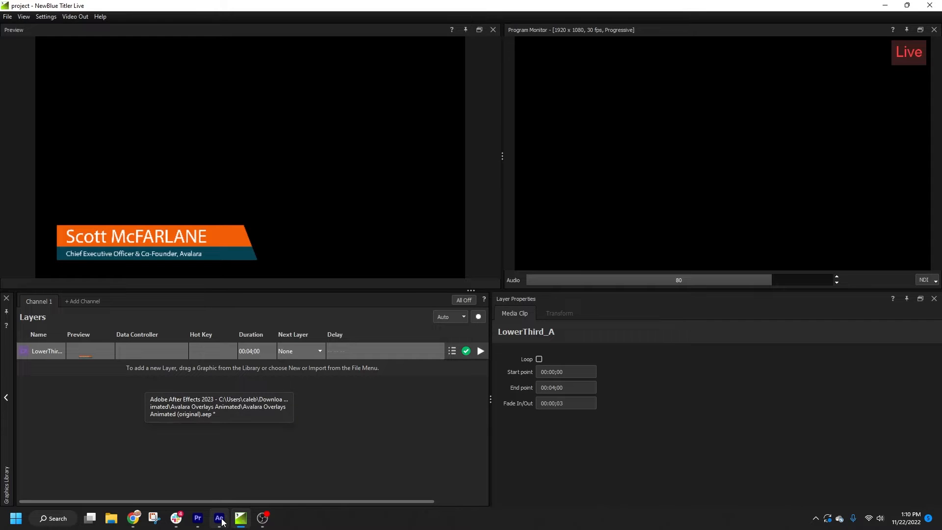
Step: Expand Adjustment Layer 1 and Bottom Bar MATTE, then scrub to about 3:25 in After Effects
left_click(219, 518)
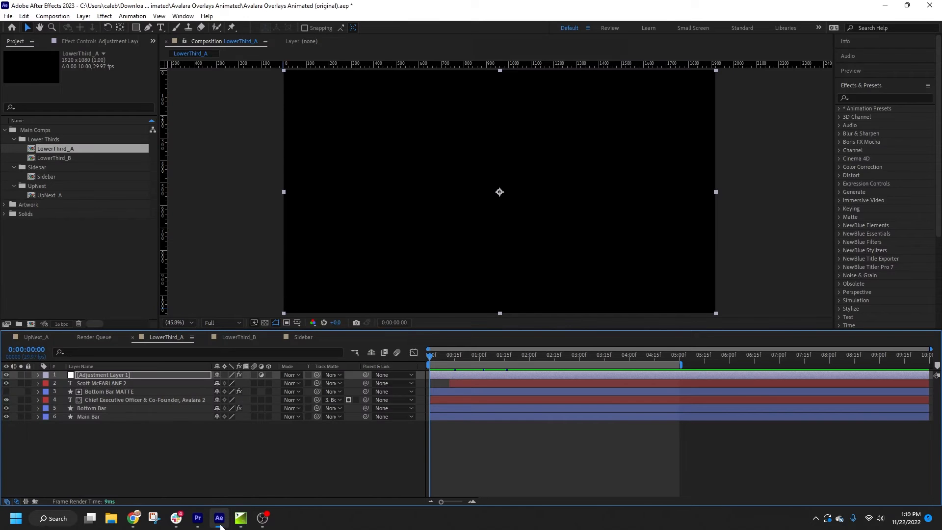
mouse_move(474, 469)
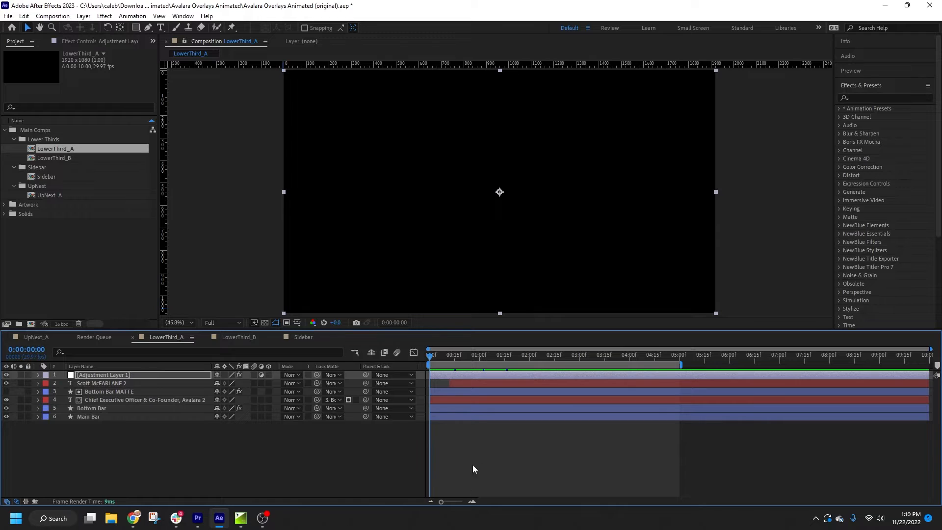
mouse_move(401, 449)
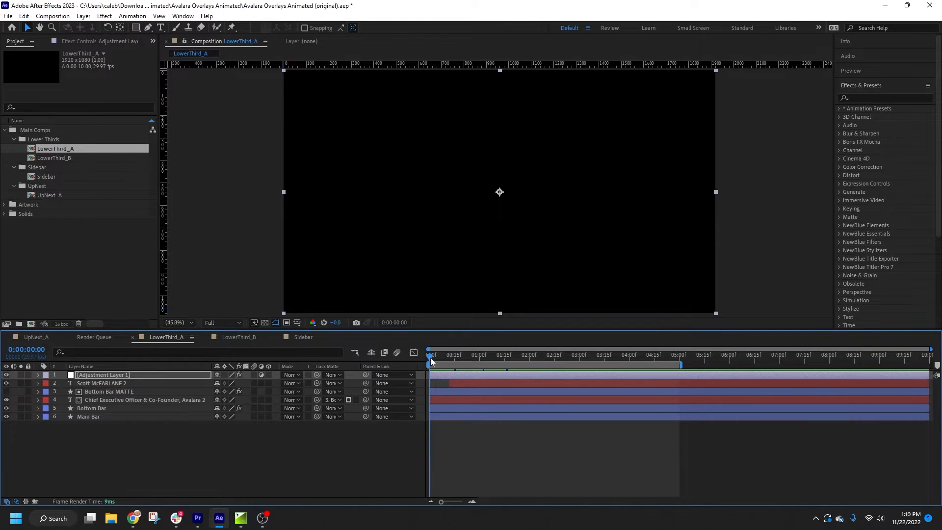
mouse_move(430, 358)
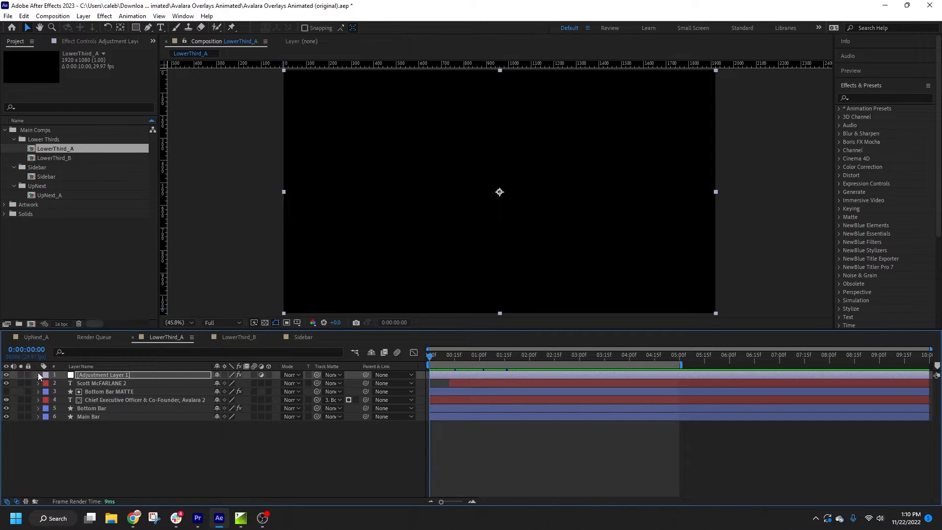
left_click(38, 375)
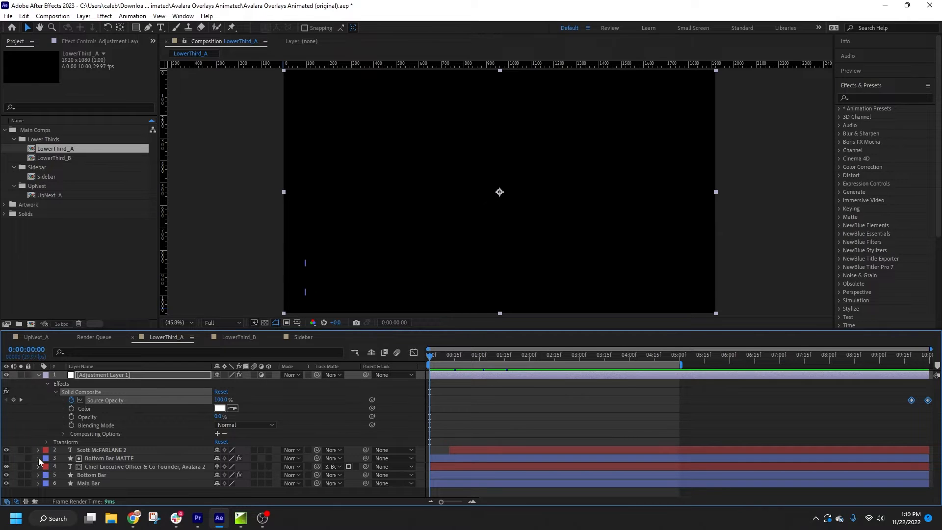
left_click(37, 458)
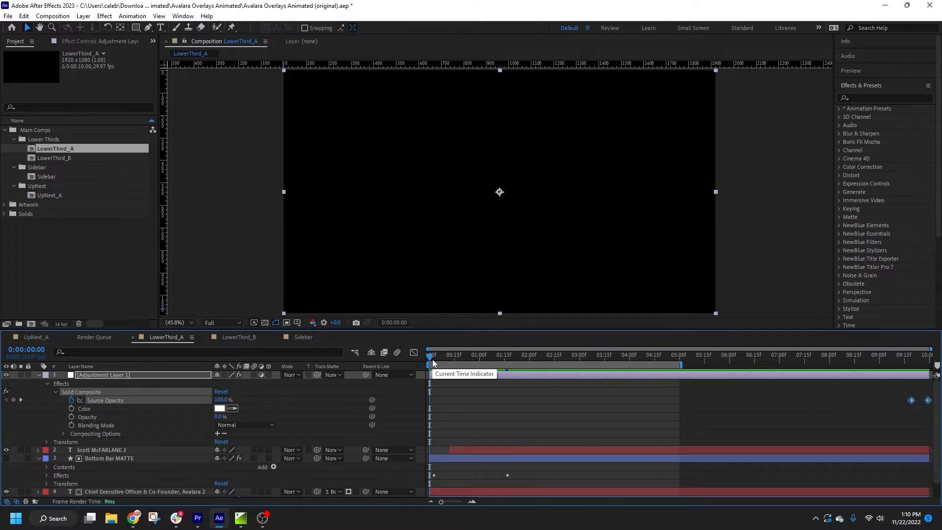
left_click(621, 354)
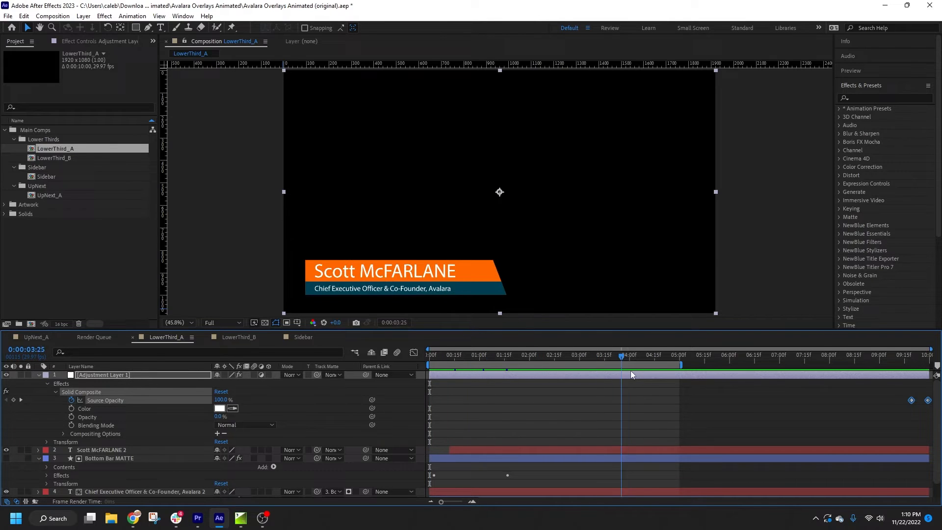
Step: Move the Source Opacity keyframes from 9:18–10:00 to around 1:19–1:22
left_click(650, 354)
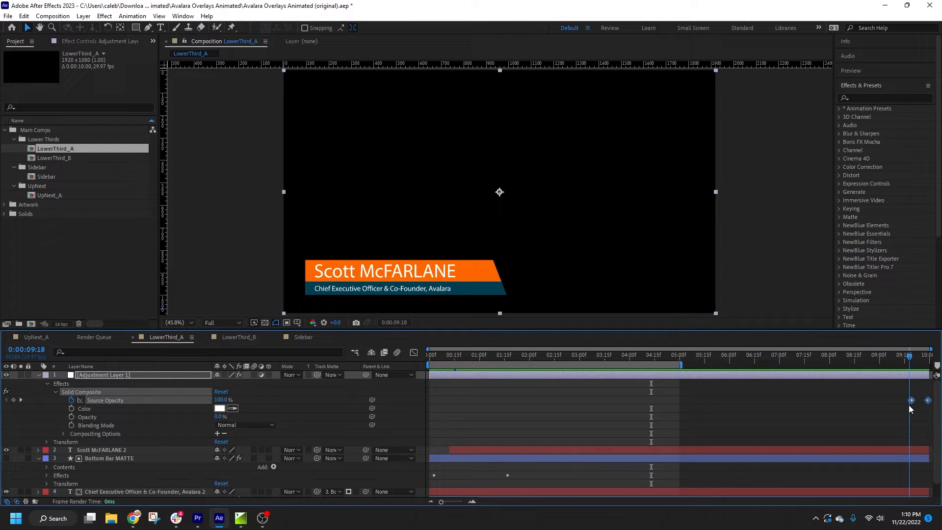
left_click(517, 355)
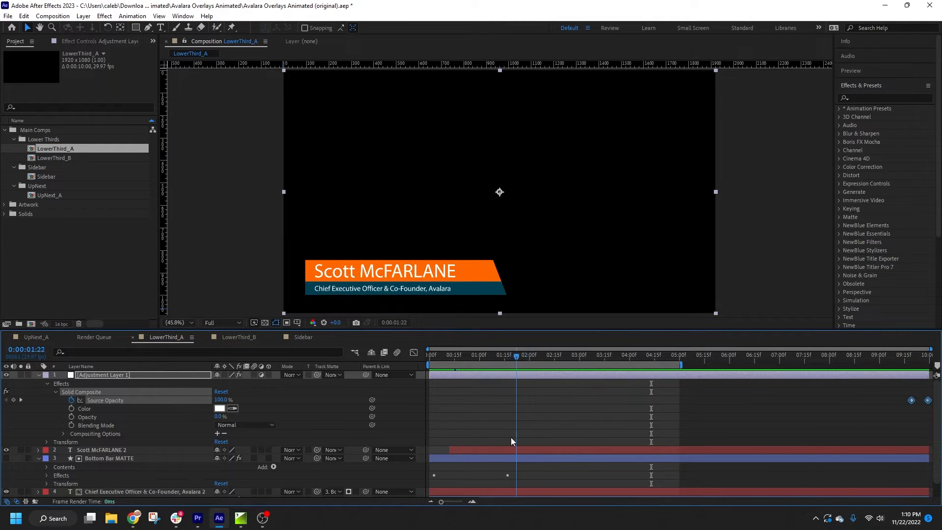
left_click(508, 354)
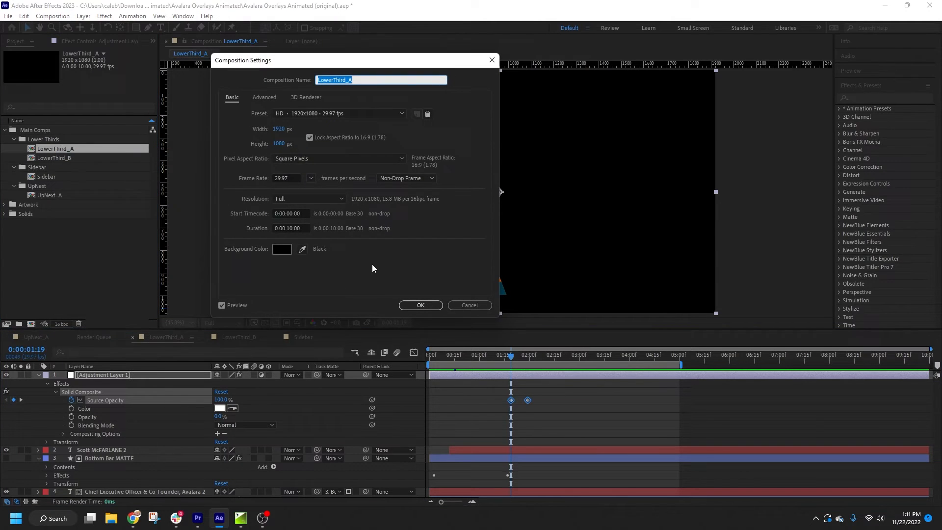
mouse_move(301, 237)
type("2")
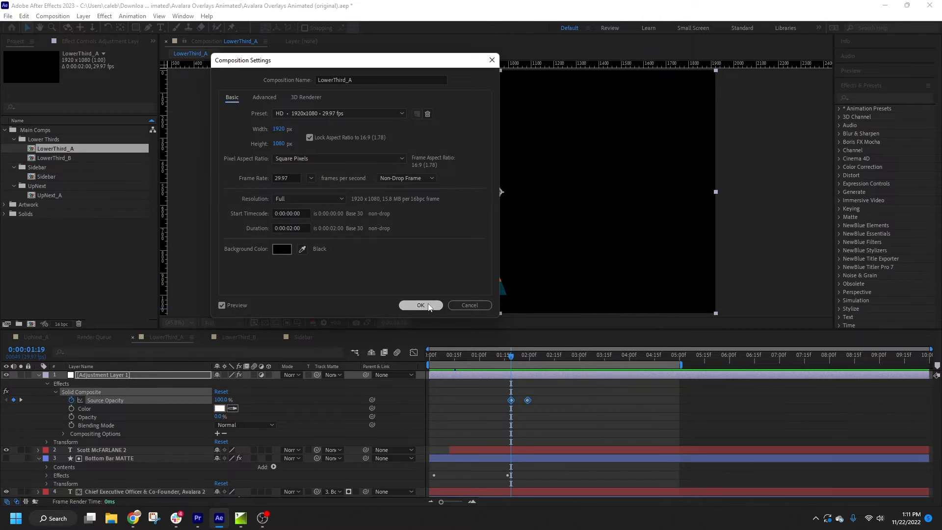
Step: Apply a Composition Settings duration of 0:00:02:00 to LowerThird_A
left_click(420, 306)
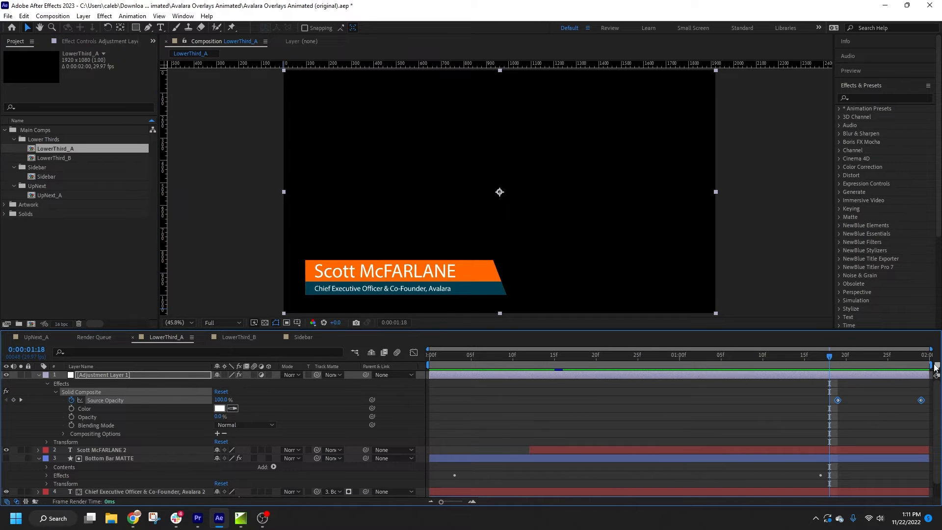
mouse_move(835, 370)
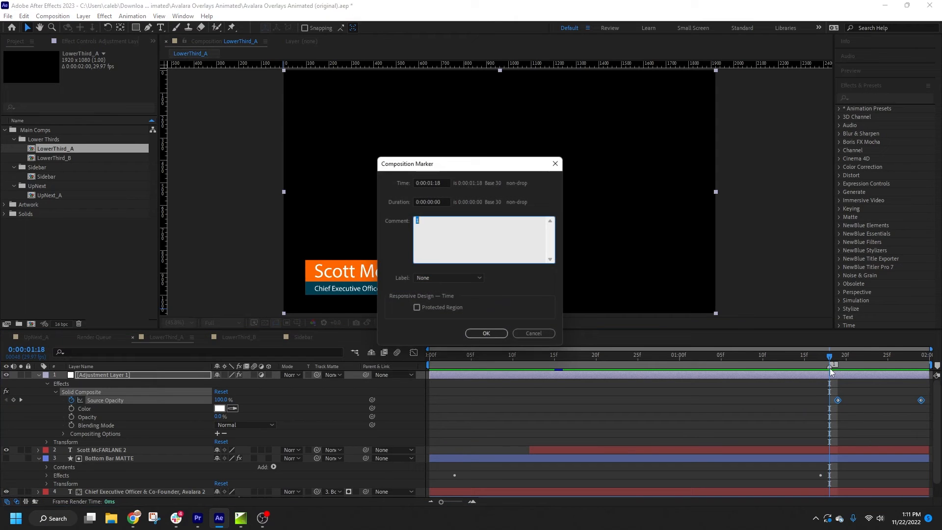
Step: Enter the comment 'Pause' on the marker at 0:00:01:18 and confirm
type("Pause")
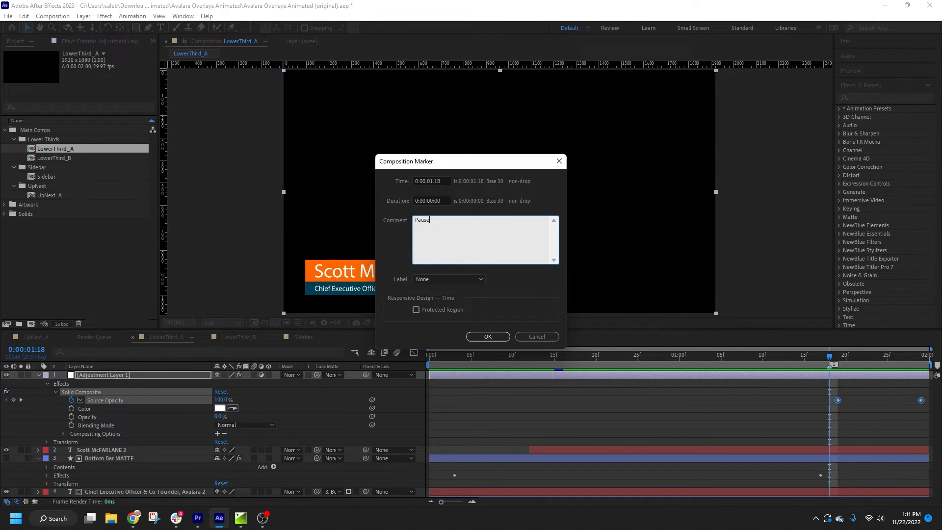
left_click(487, 336)
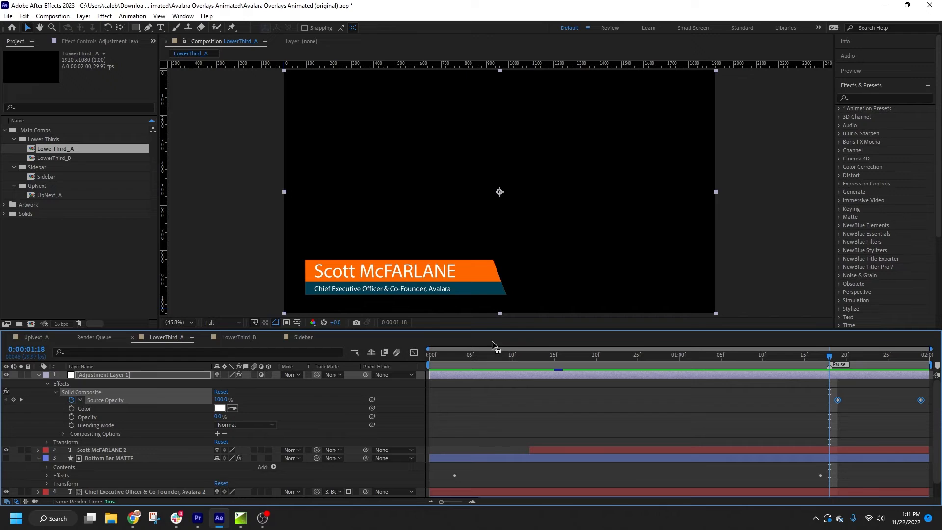
mouse_move(645, 457)
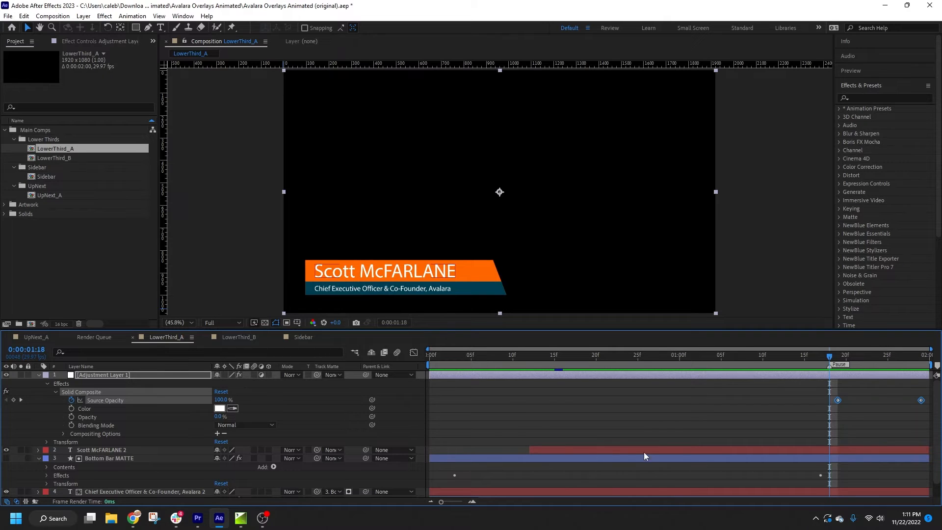
mouse_move(684, 457)
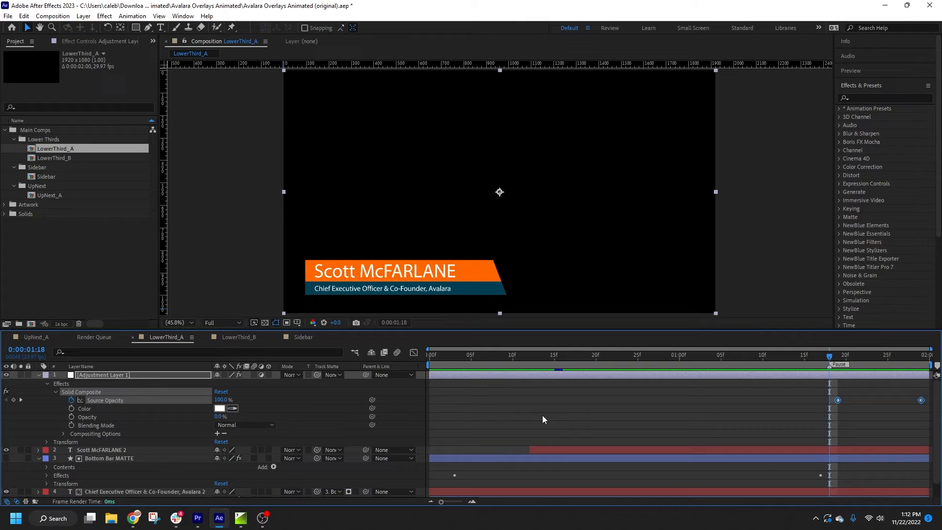
mouse_move(542, 421)
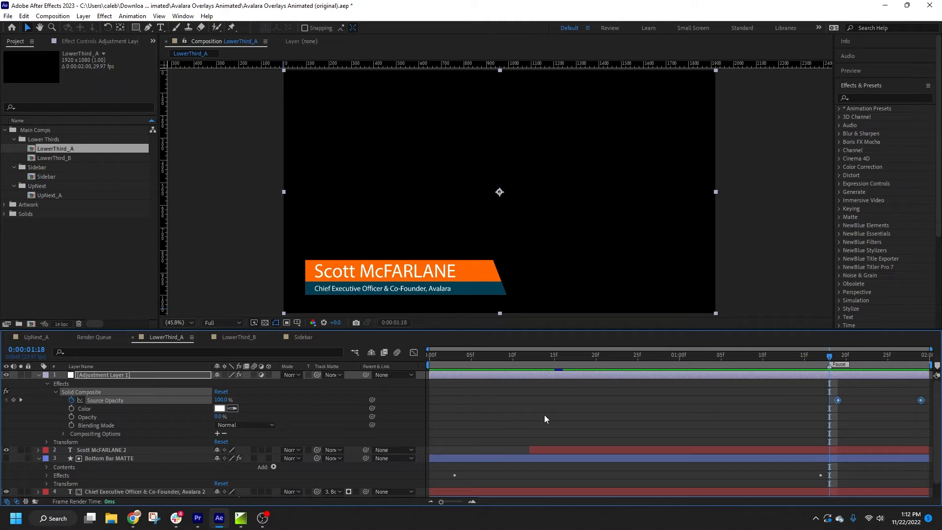
Step: Show the Composition menu over the LowerThird_A comp
left_click(53, 16)
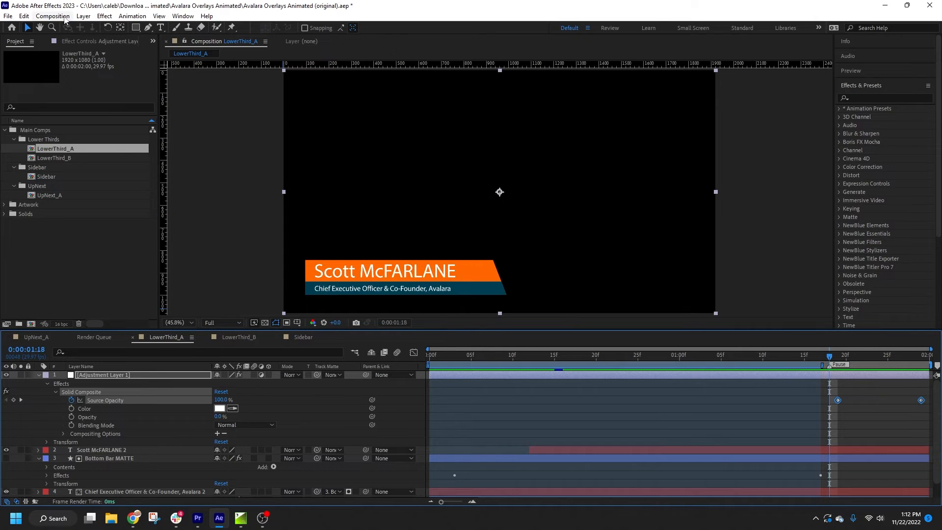
left_click(52, 15)
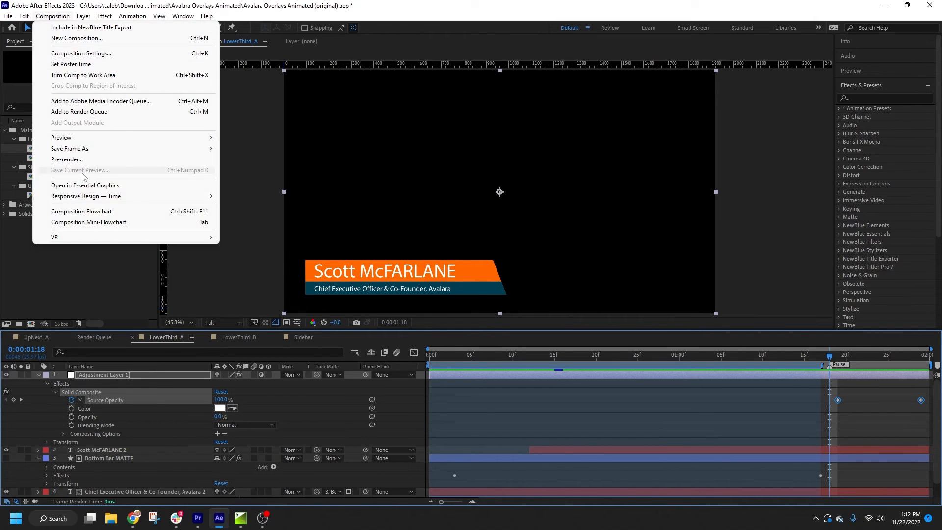
mouse_move(86, 196)
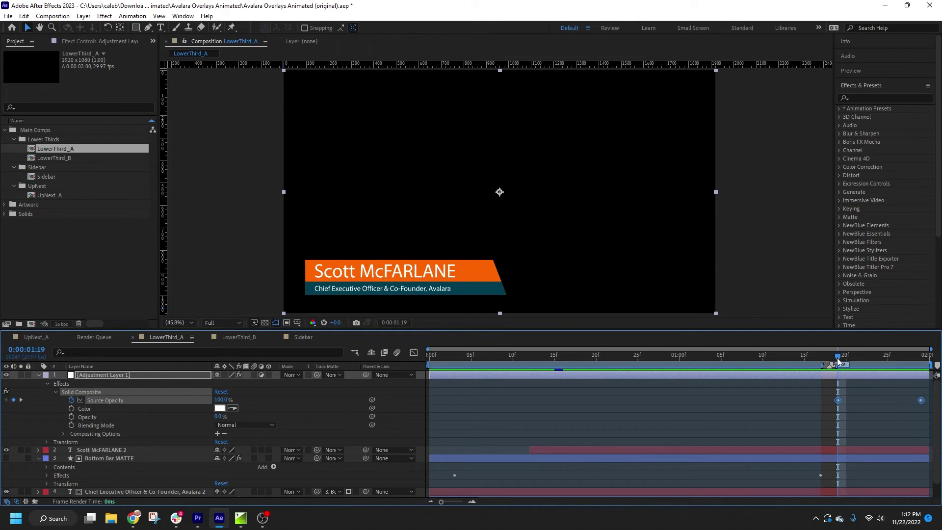
mouse_move(782, 373)
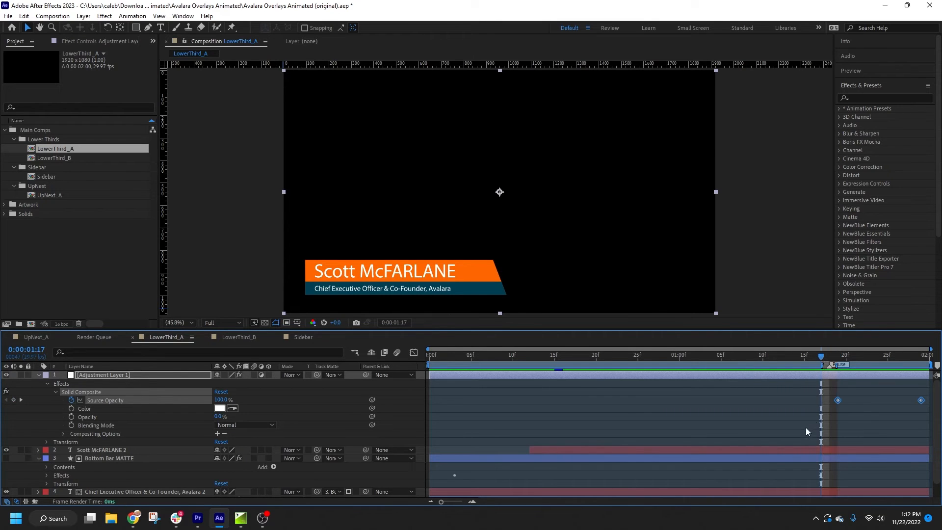
mouse_move(616, 446)
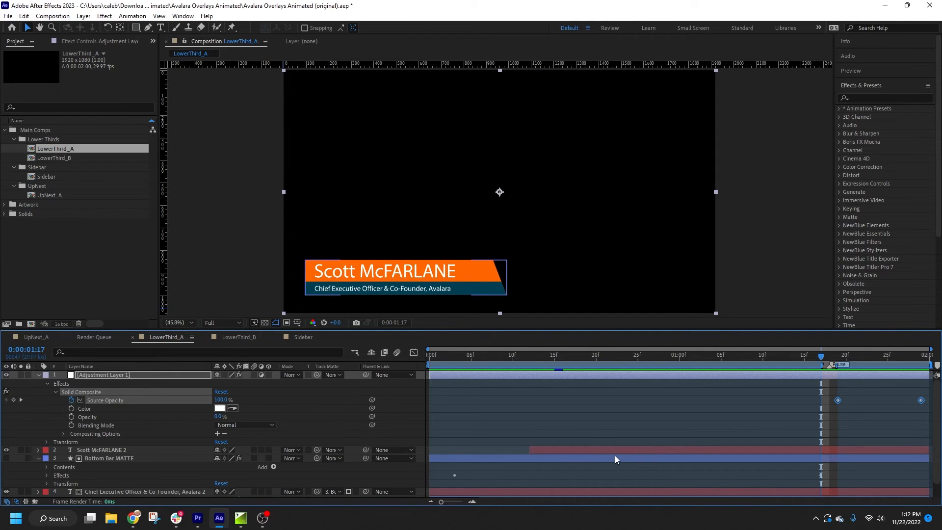
mouse_move(679, 364)
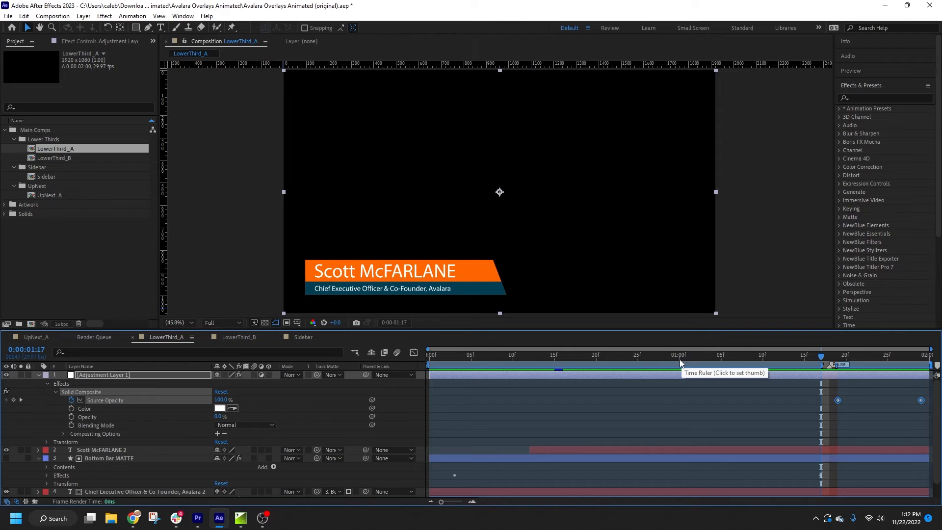
Step: Preview the comp at 1:00, then choose to import an After Effects file in Titler Live
left_click(679, 354)
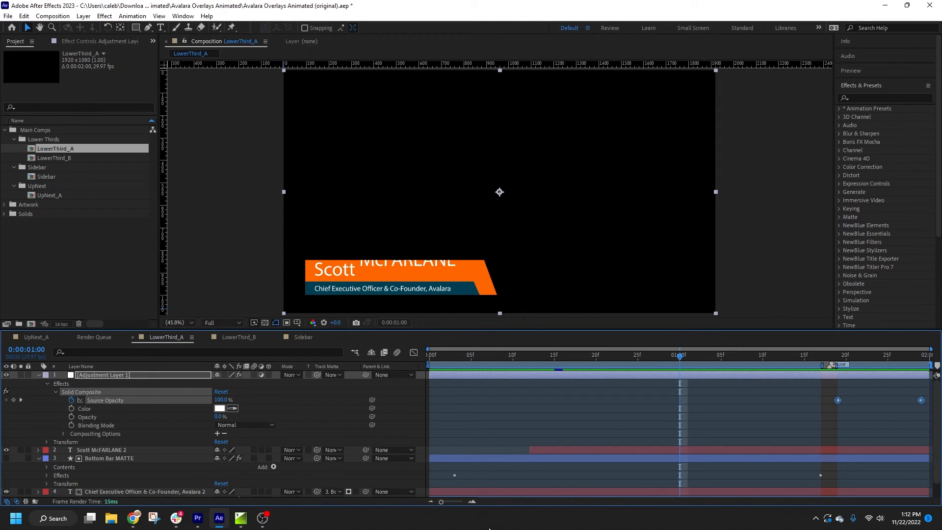
mouse_move(396, 304)
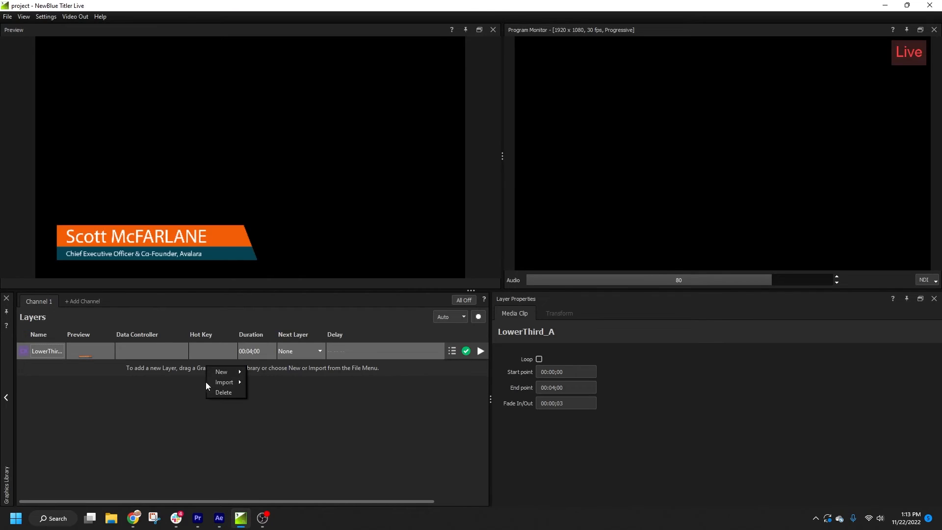
left_click(225, 383)
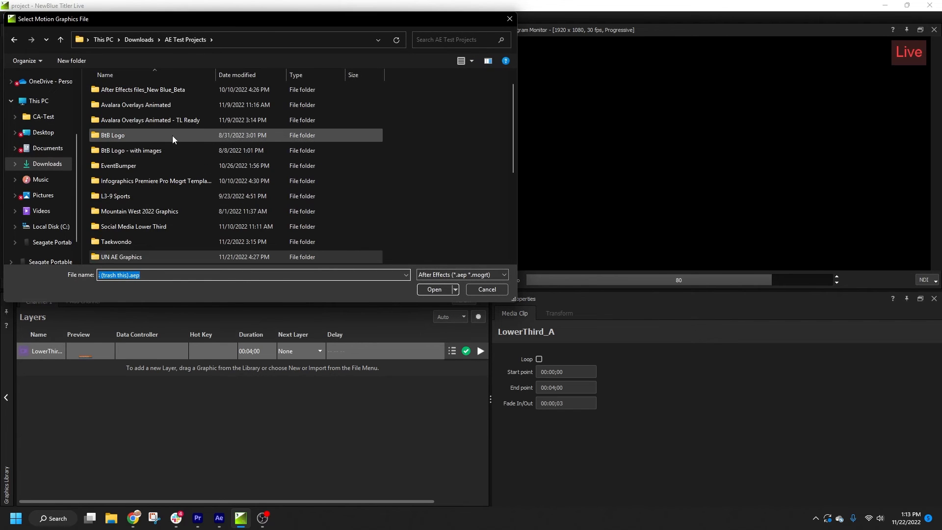
Step: Import the LowerThird_A composition from the TL Ready .aep in Avalara Overlays Animated
double_click(136, 104)
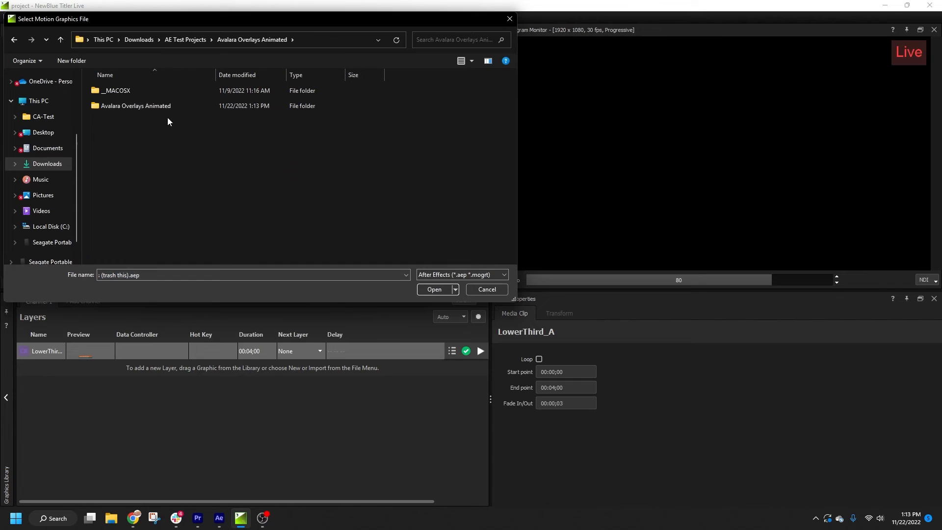
double_click(135, 106)
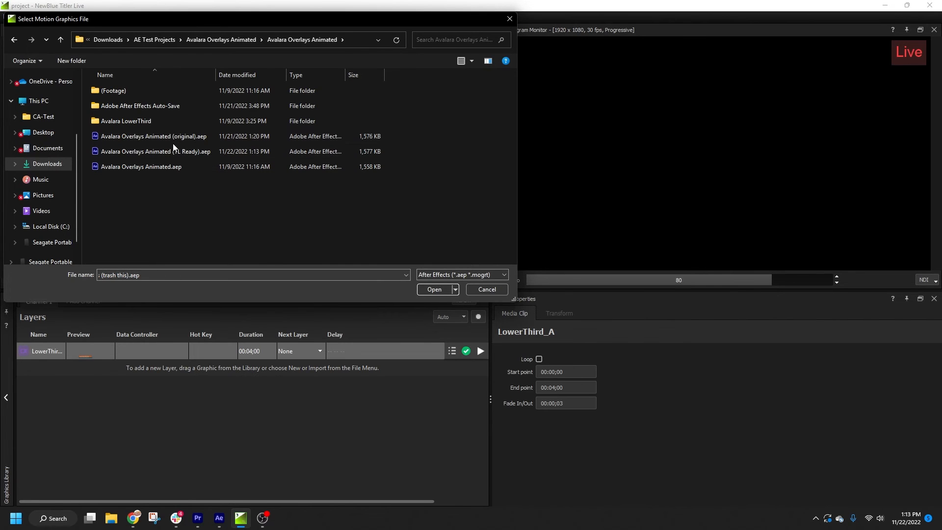
left_click(433, 289)
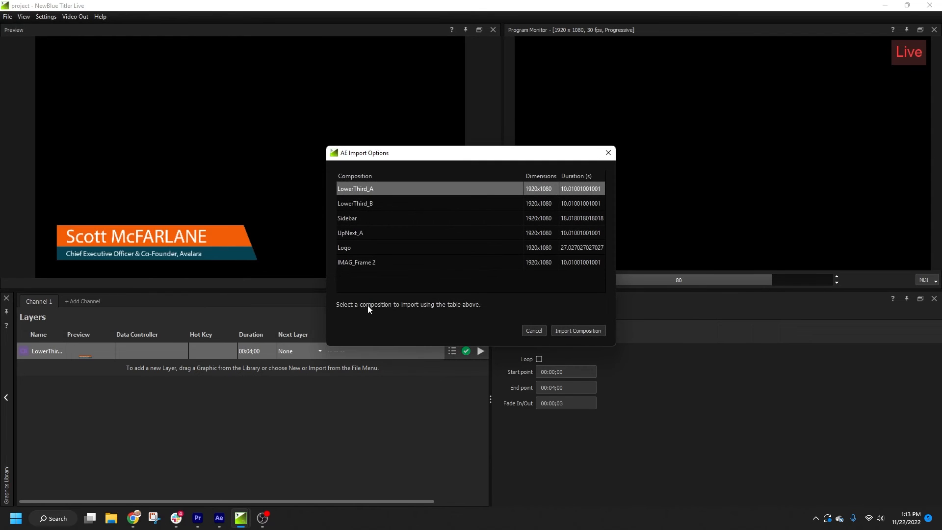
mouse_move(534, 330)
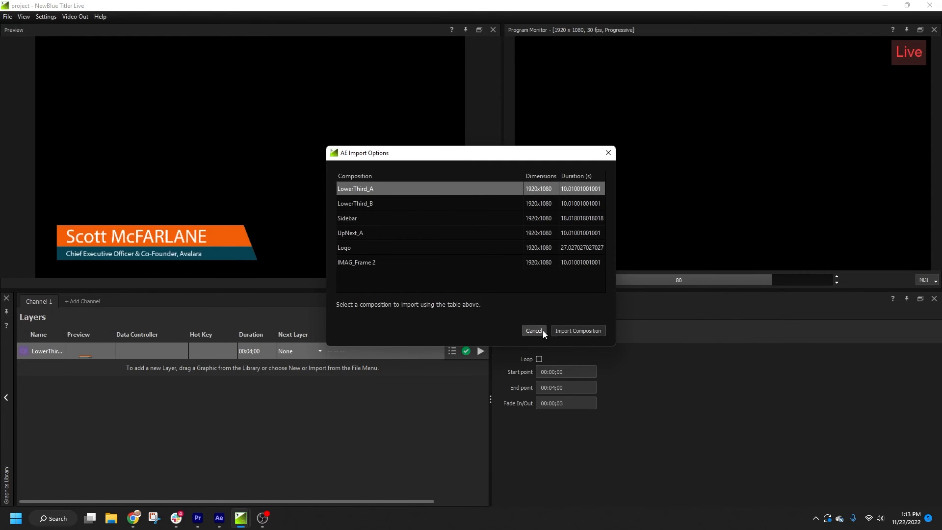
left_click(578, 330)
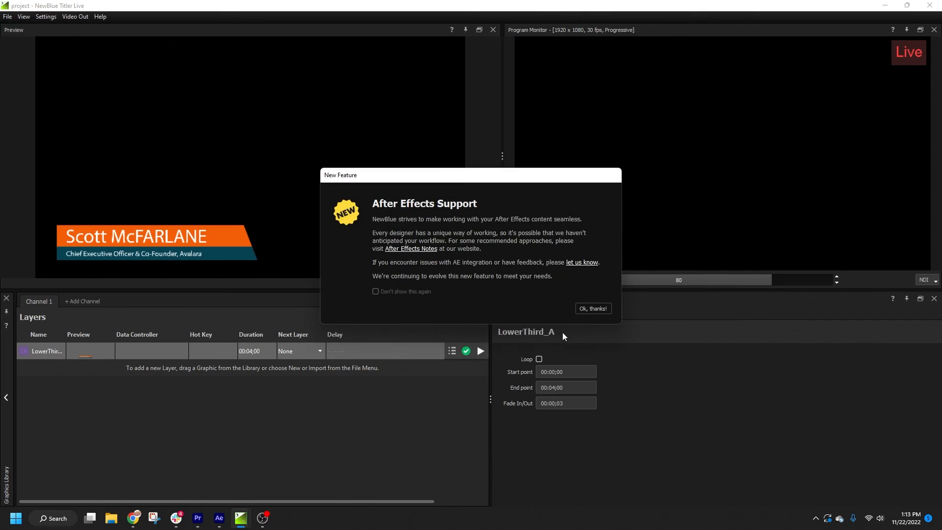
left_click(592, 308)
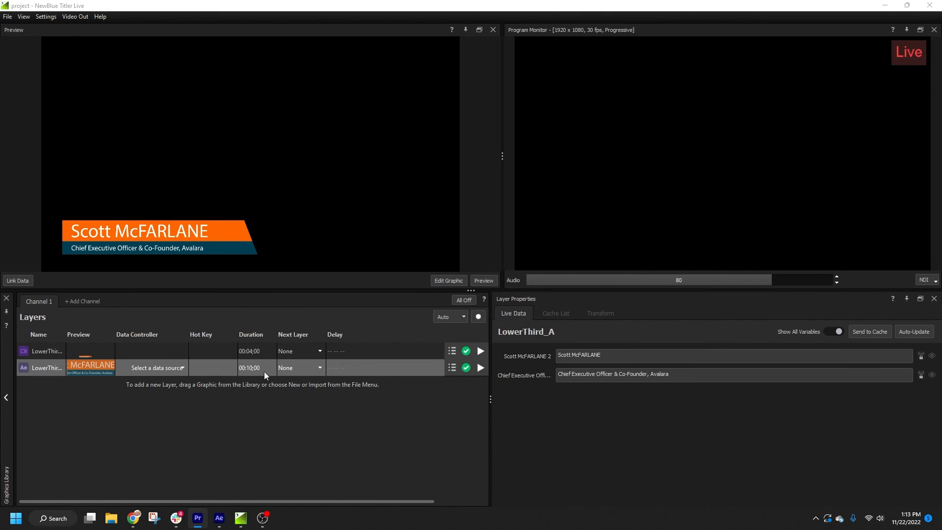
mouse_move(236, 384)
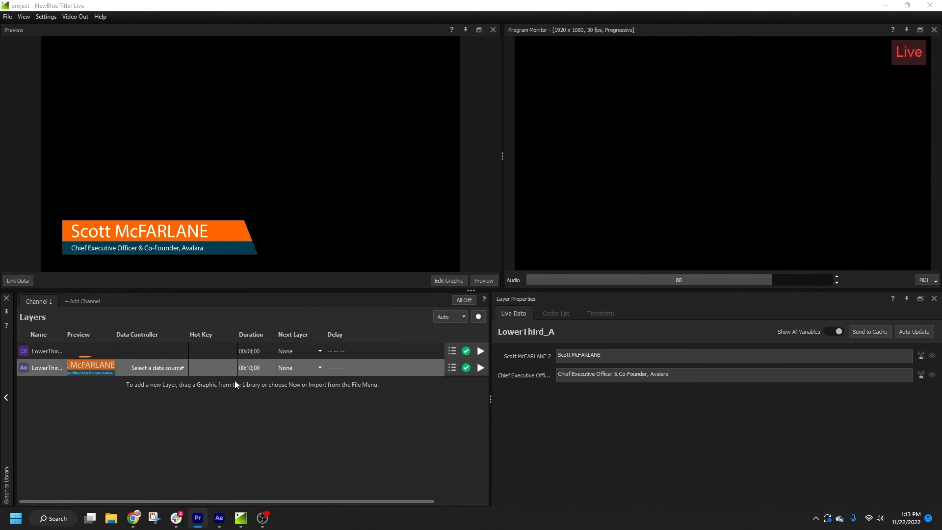
Step: Play the imported LowerThird_A layer so its name and title show in program output
left_click(479, 367)
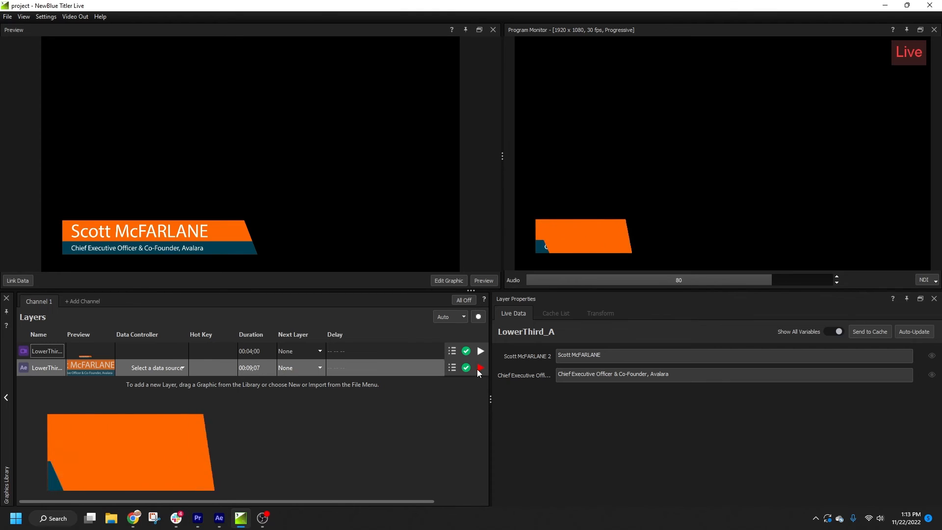
left_click(479, 368)
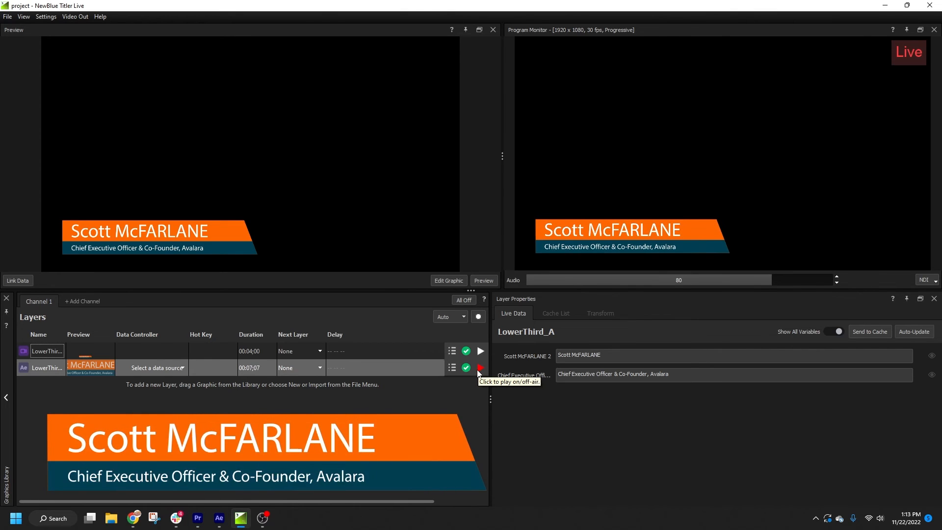
left_click(479, 367)
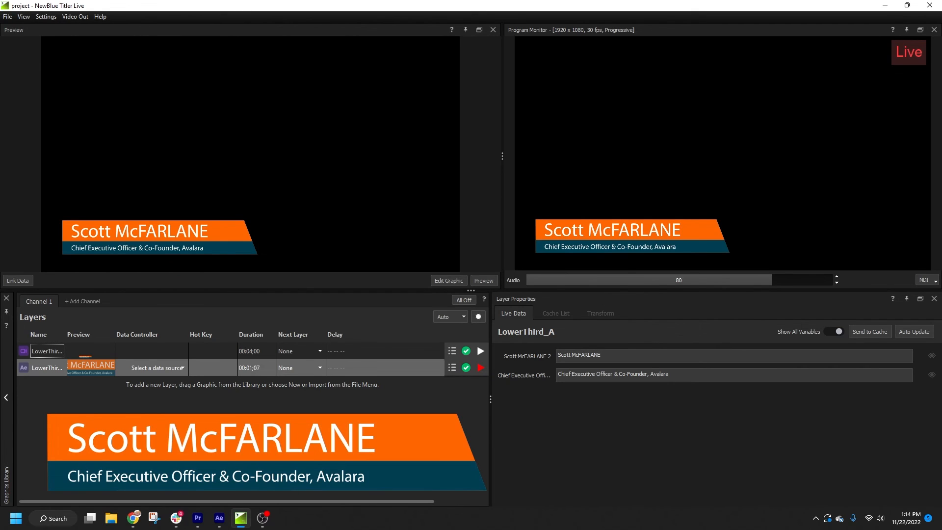
Step: Stop the imported lower third, play it once more, then stop it again
left_click(479, 367)
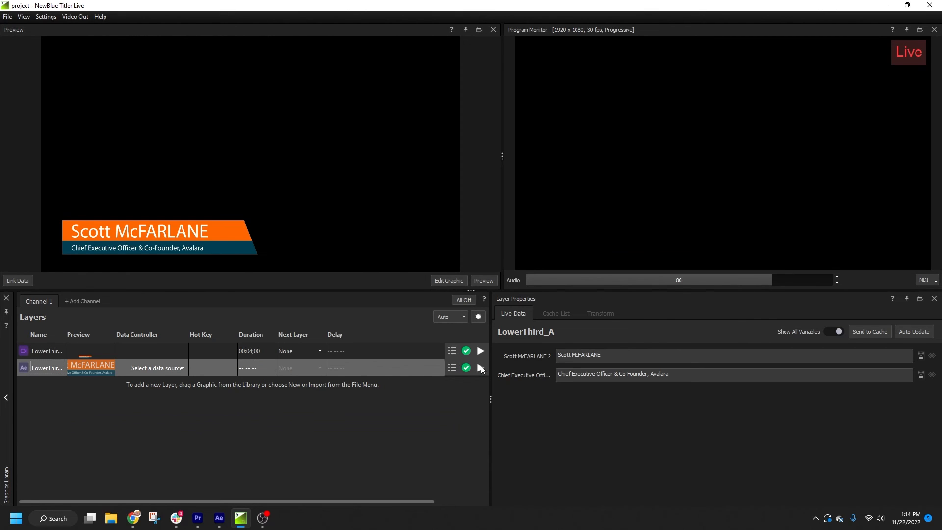
left_click(480, 367)
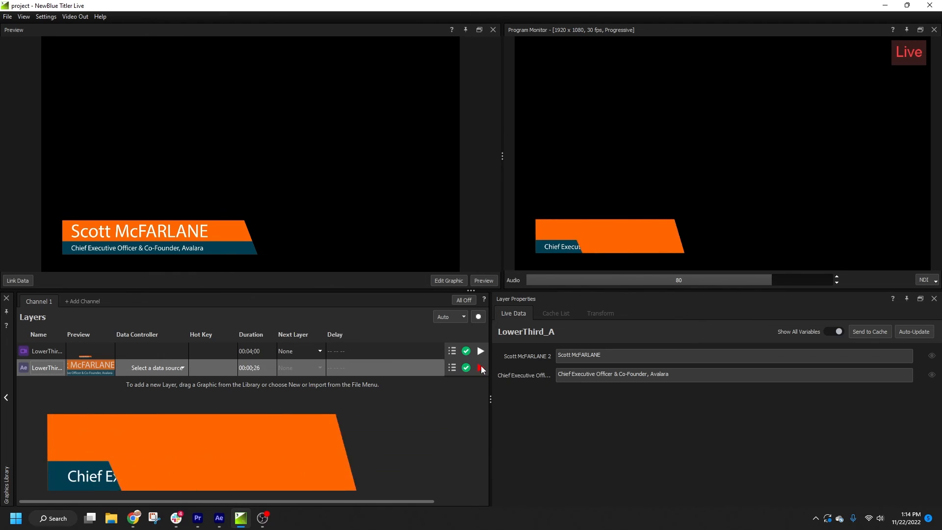
left_click(480, 367)
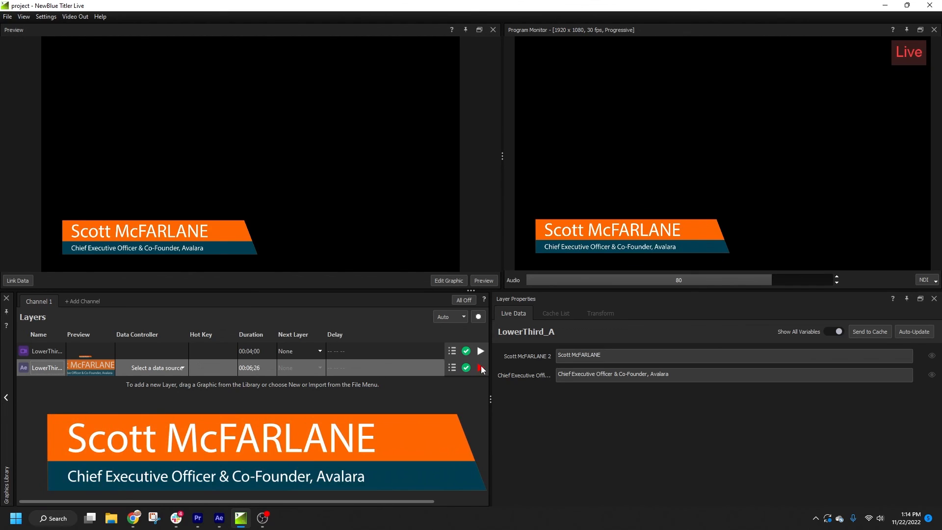
left_click(480, 368)
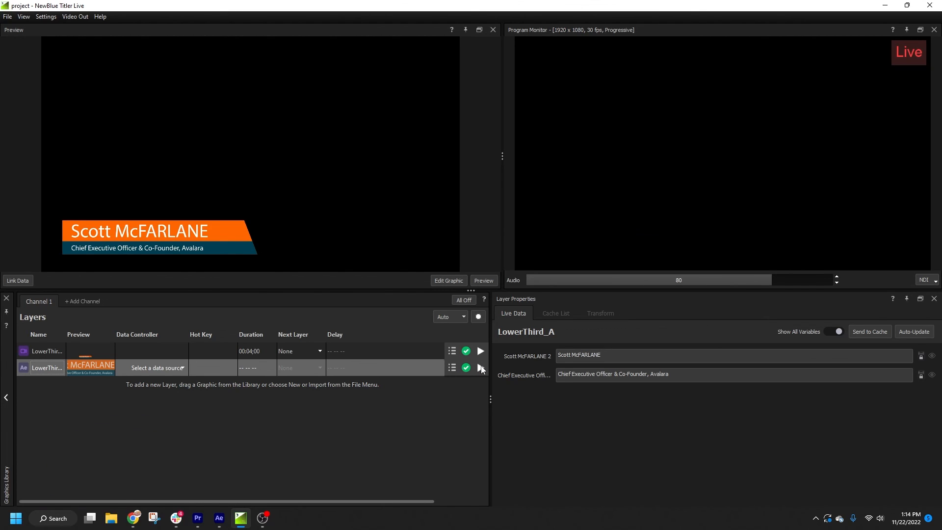
mouse_move(432, 511)
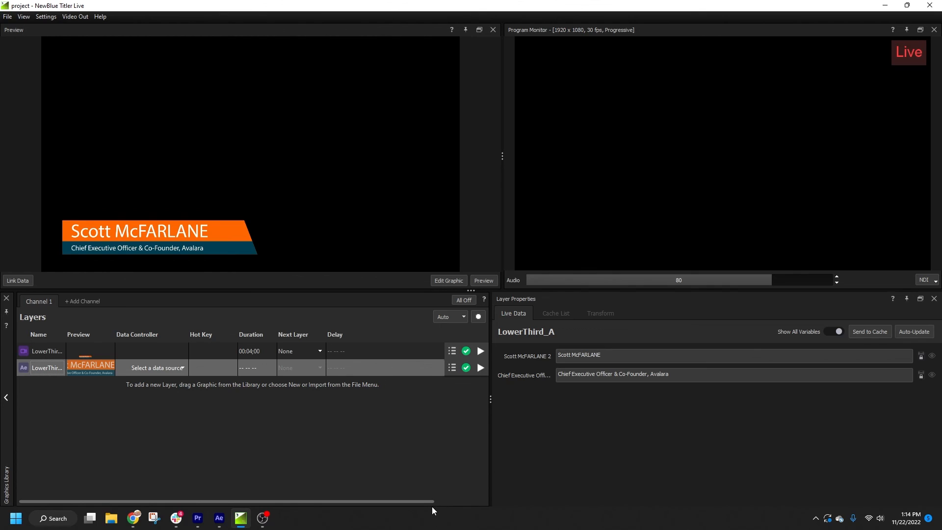